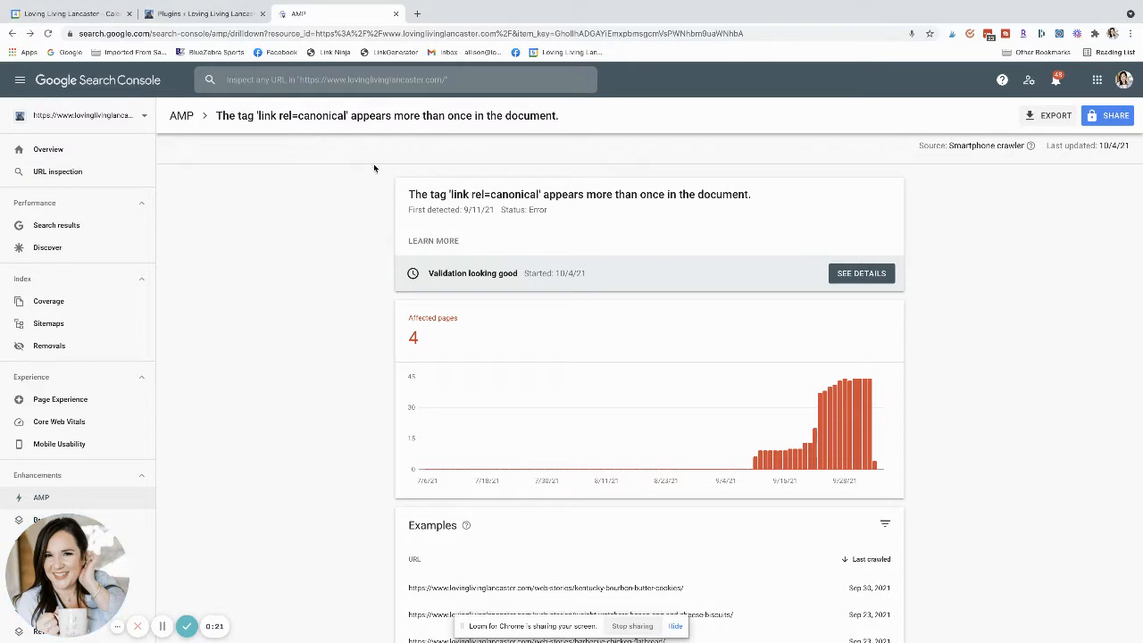
mouse_move(236, 118)
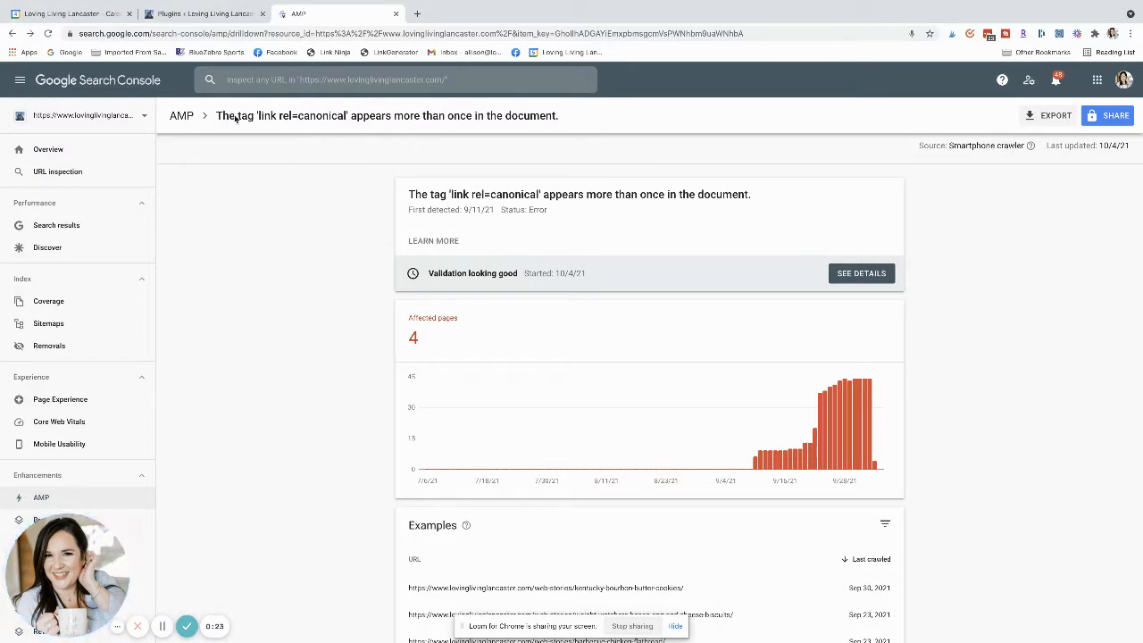
mouse_move(324, 116)
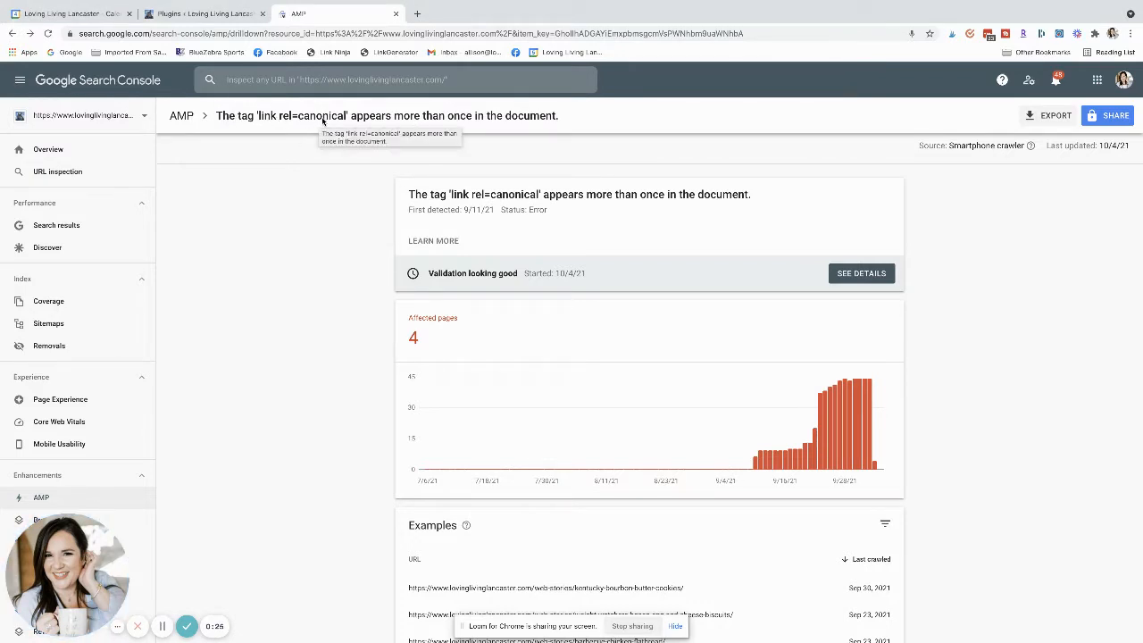
mouse_move(291, 207)
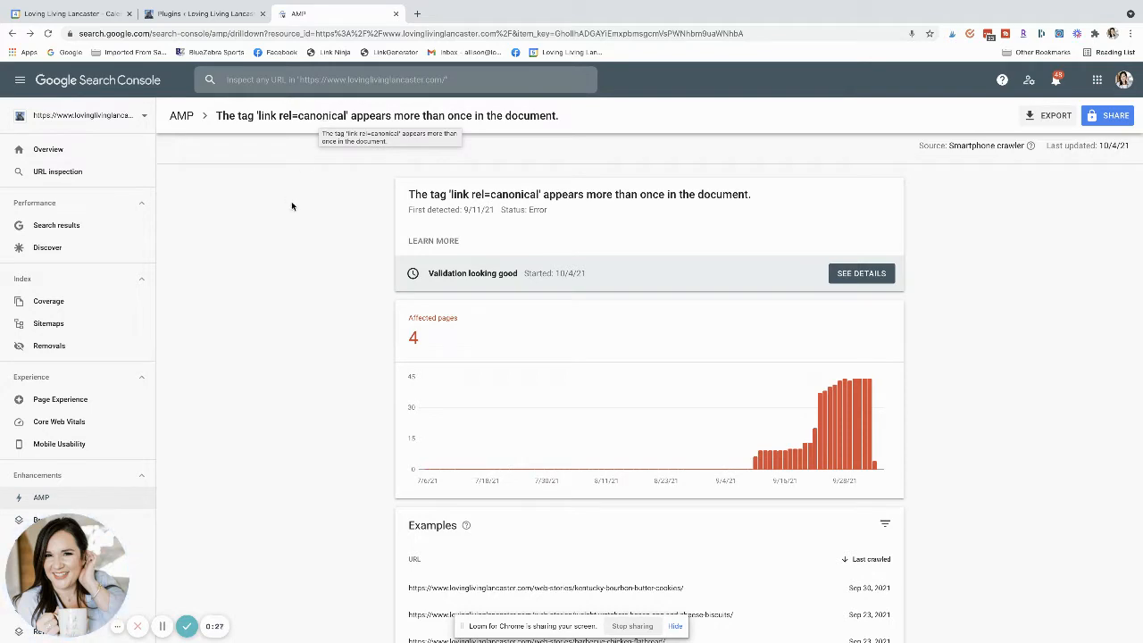
mouse_move(289, 263)
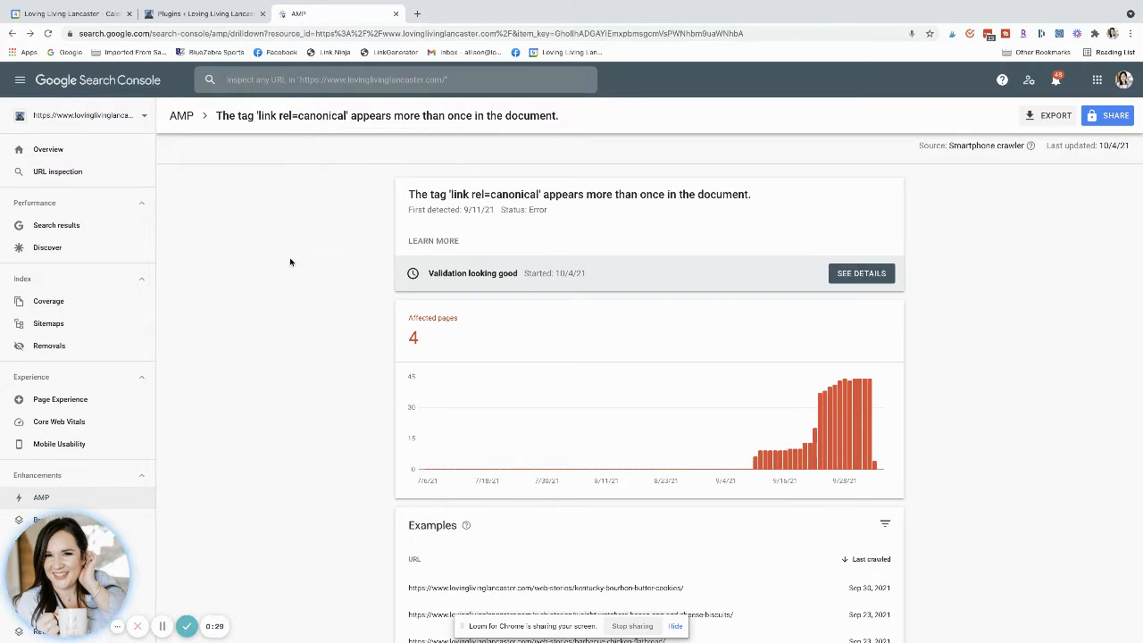
mouse_move(239, 373)
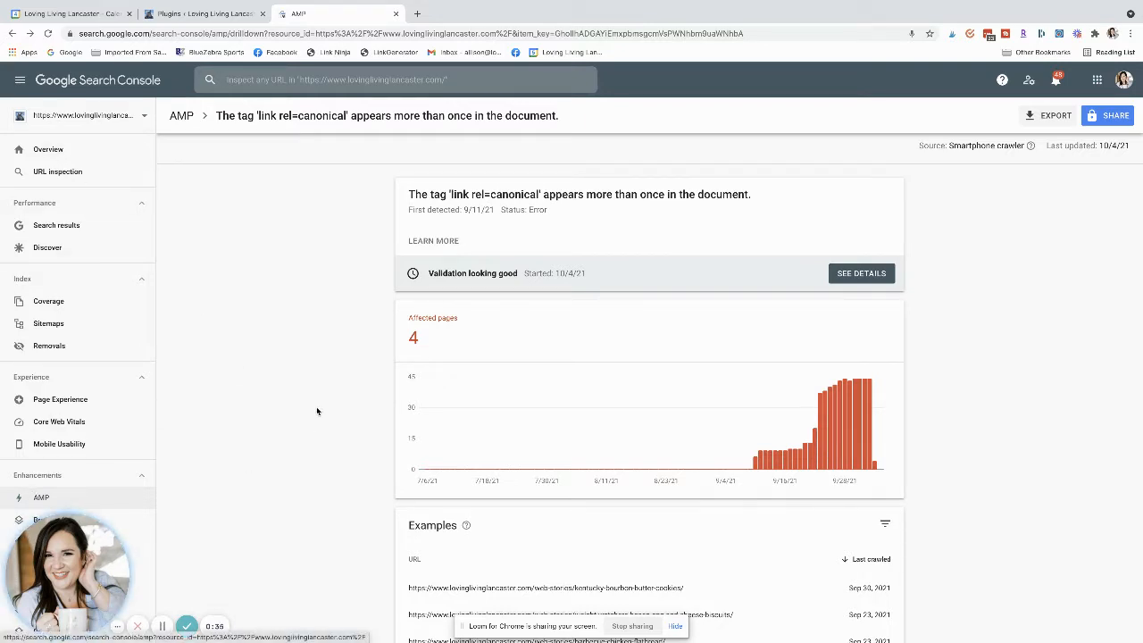
- Locate Web Stories in the installed plugins list and start its WP Rollback
scroll(down, 3)
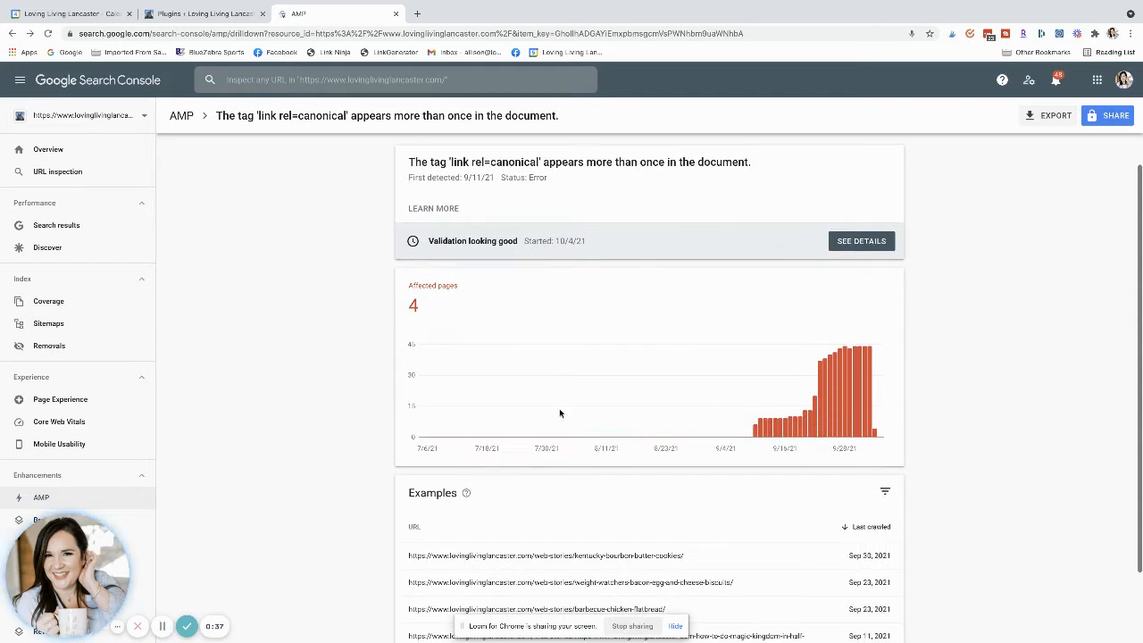
scroll(up, 3)
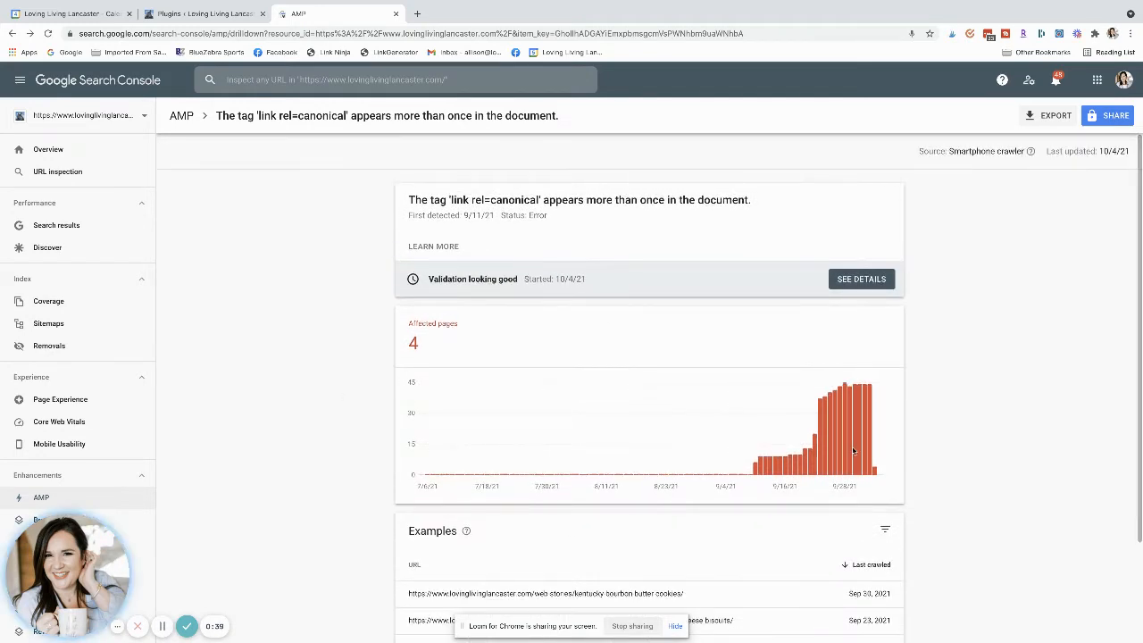
mouse_move(353, 333)
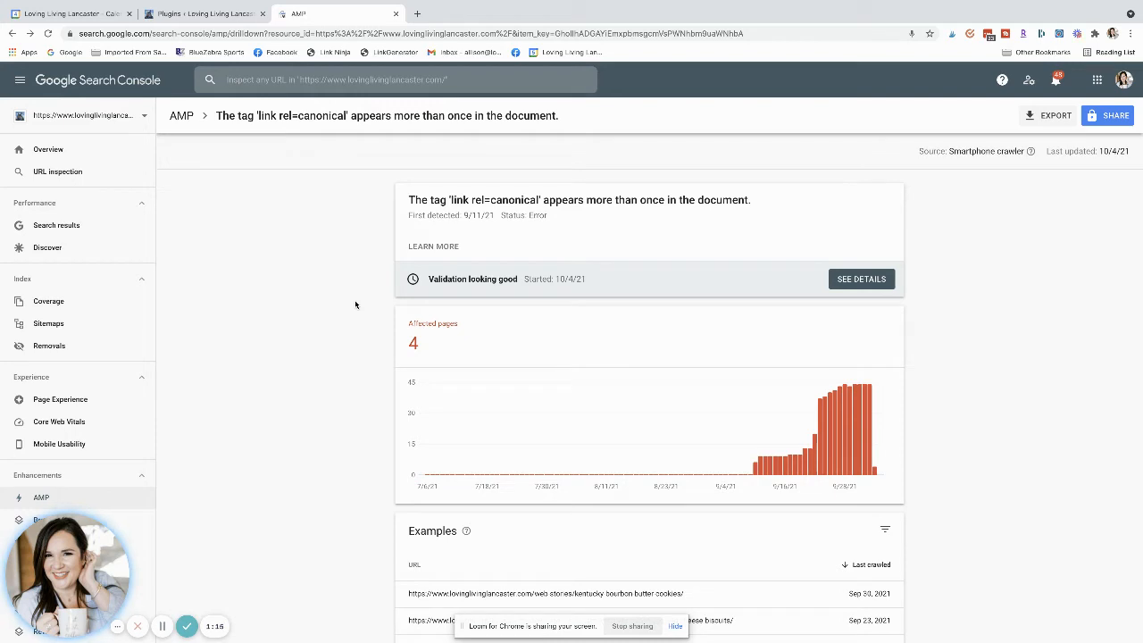
mouse_move(251, 507)
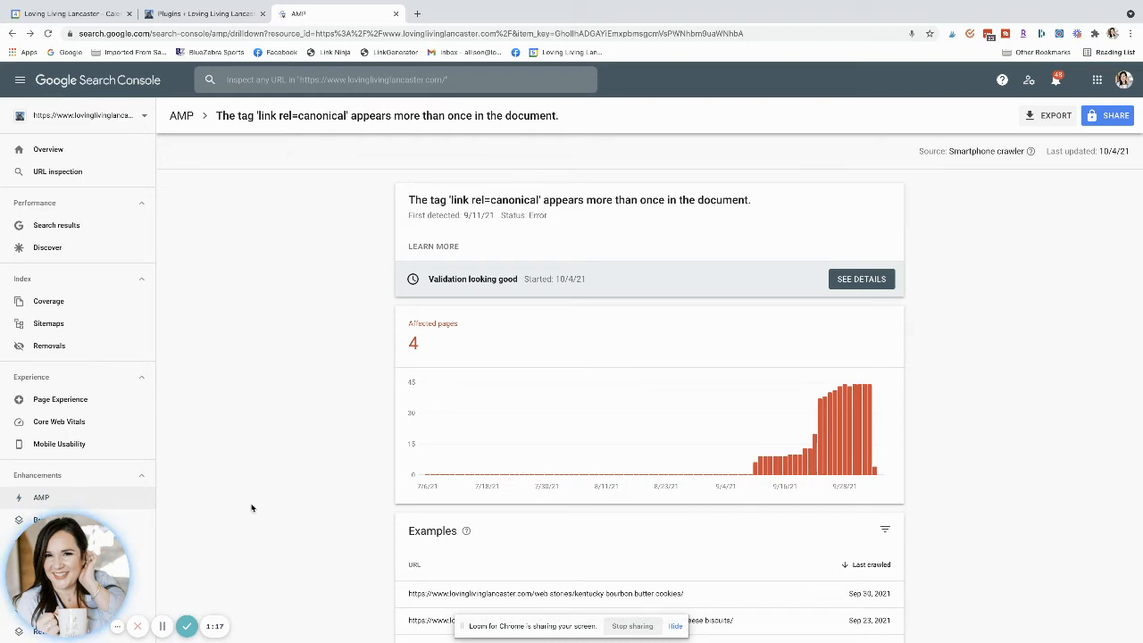
mouse_move(317, 400)
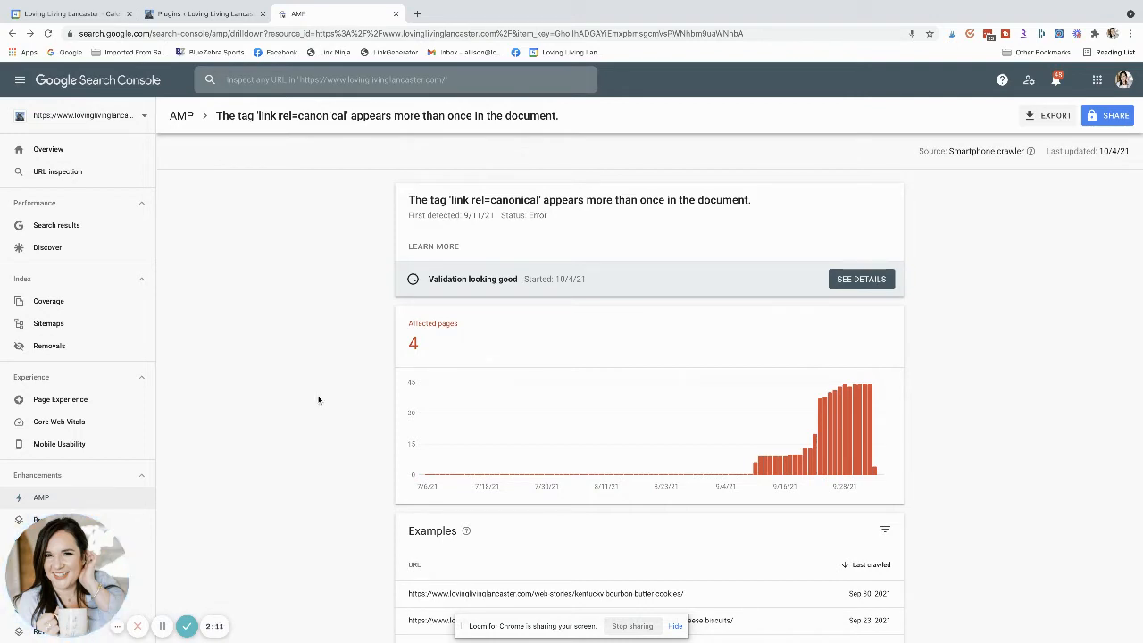
mouse_move(325, 382)
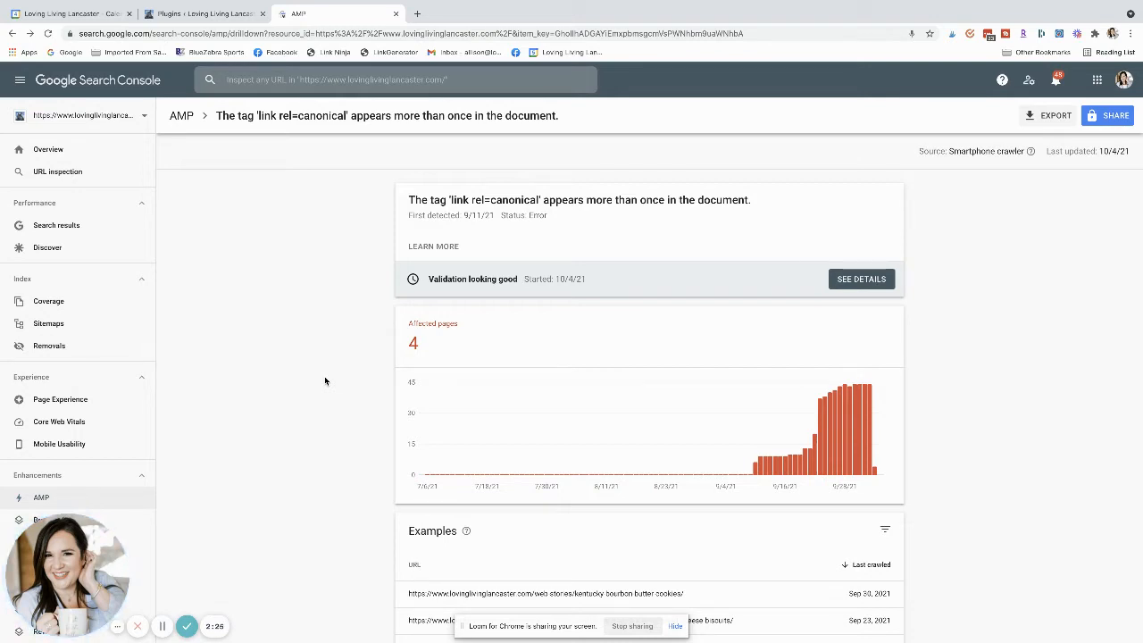
mouse_move(358, 307)
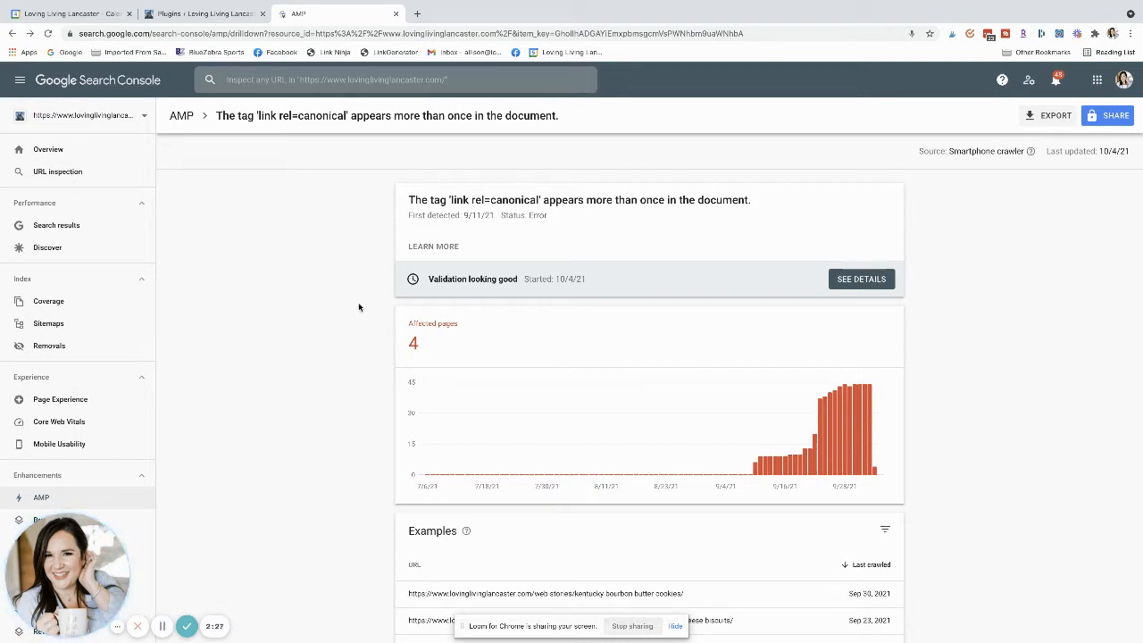
click(205, 15)
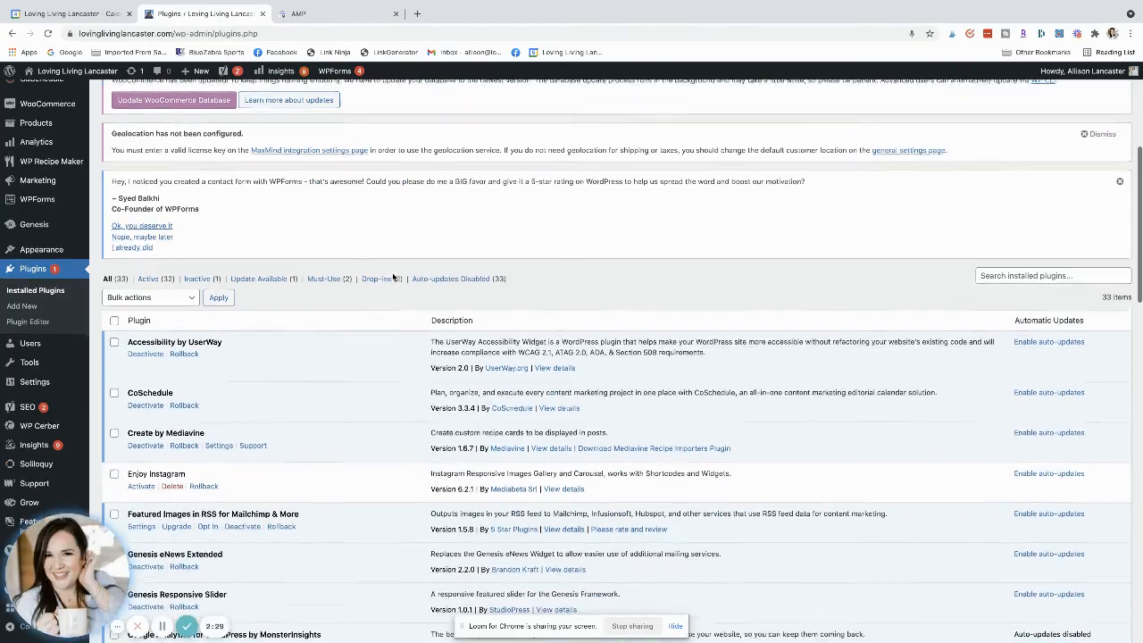
scroll(down, 3)
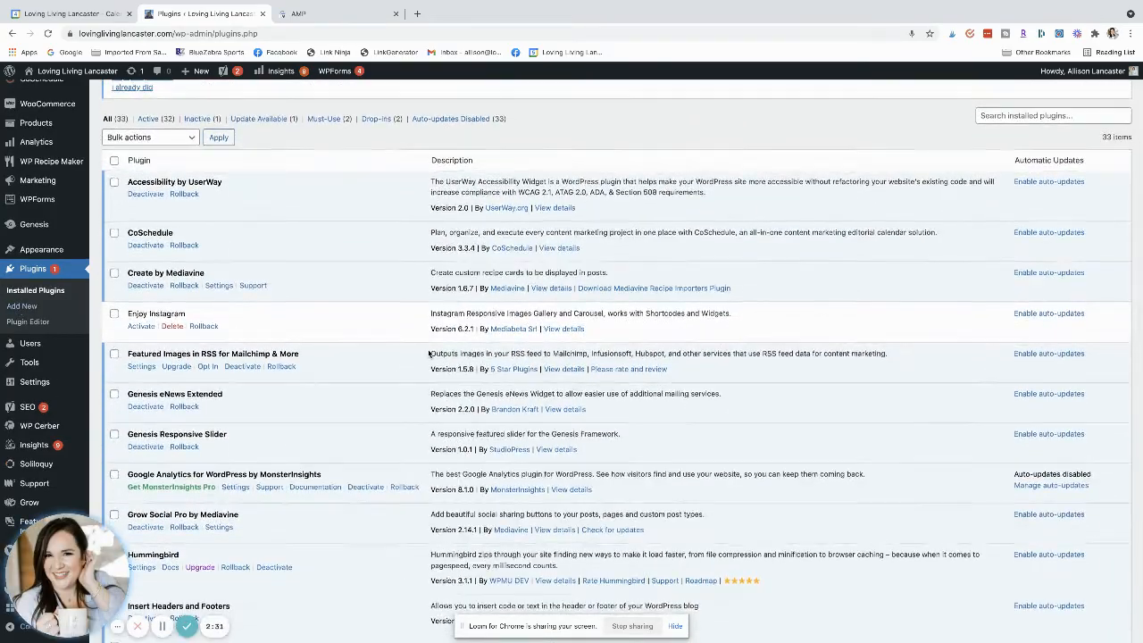
scroll(down, 3)
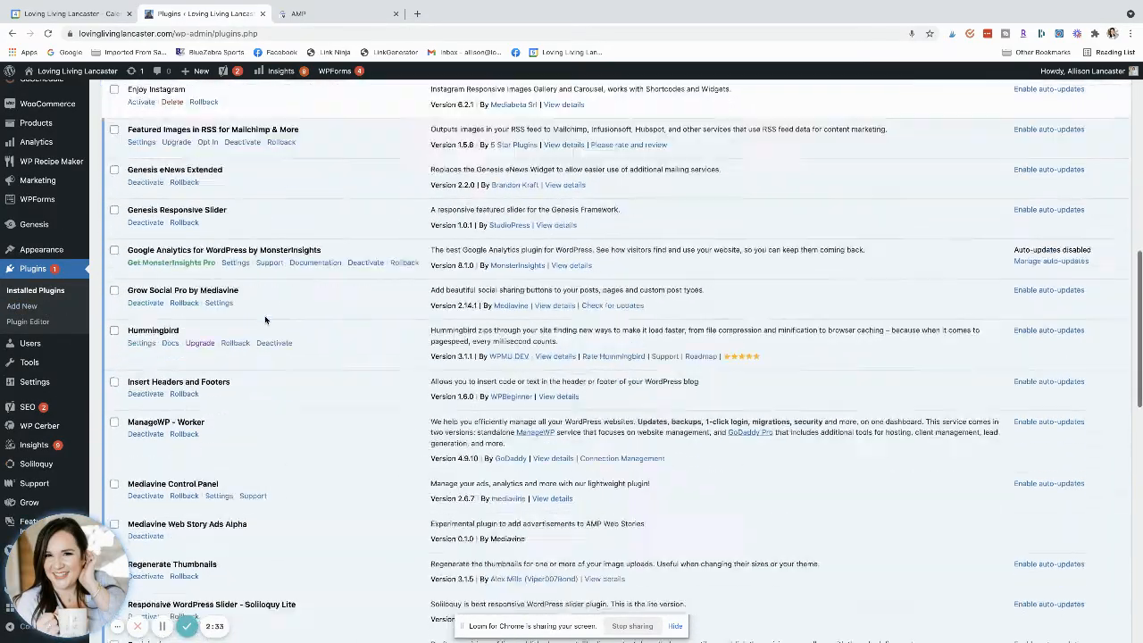
scroll(down, 3)
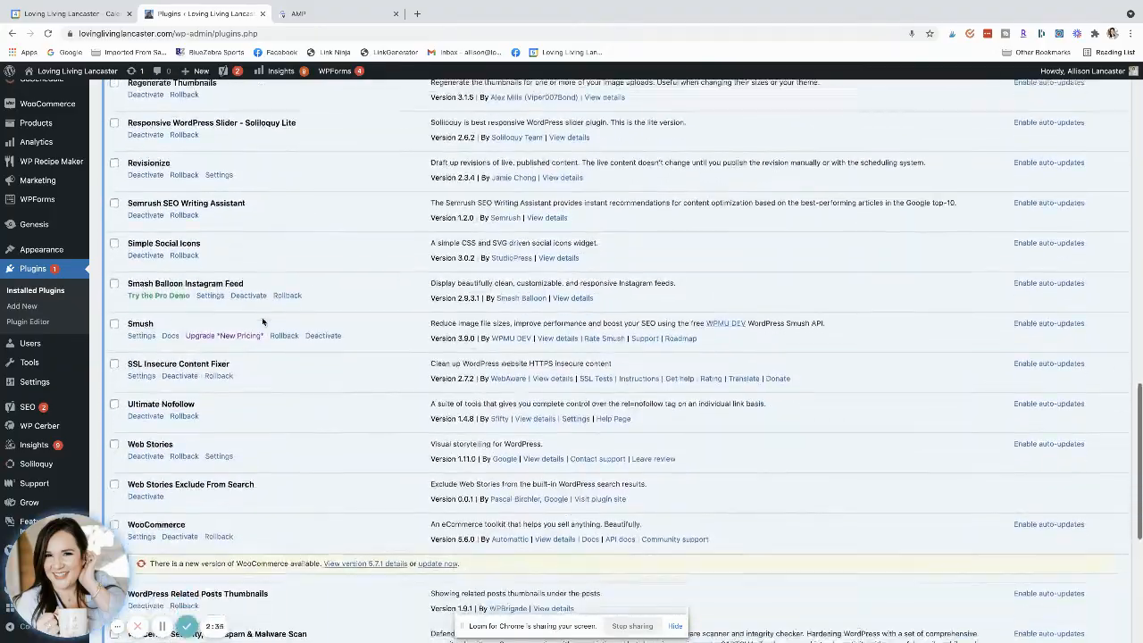
scroll(down, 3)
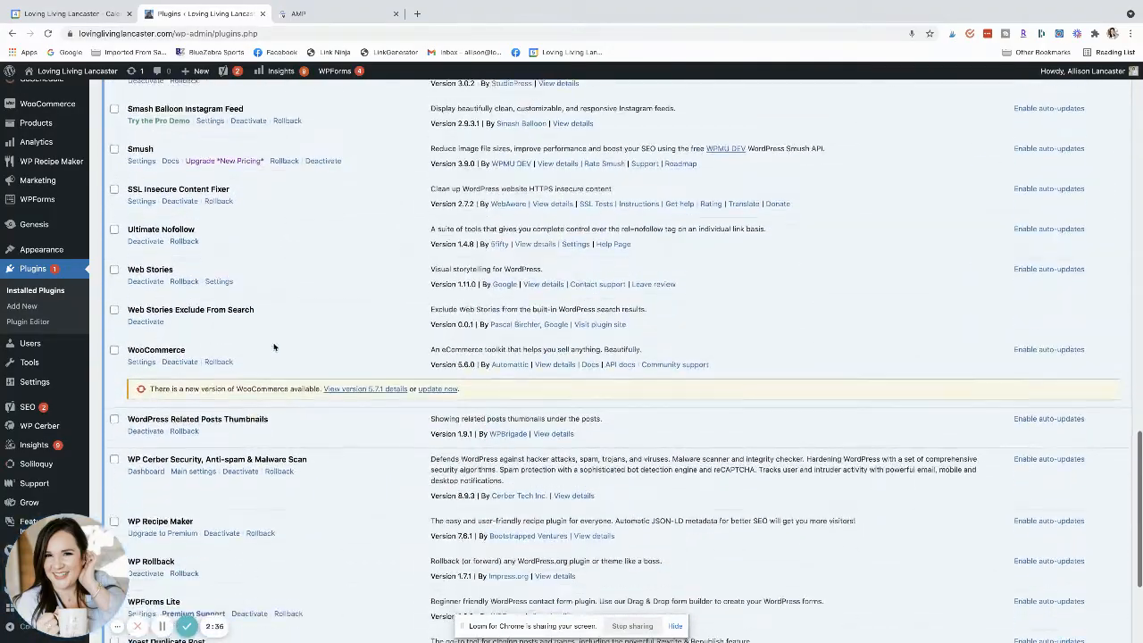
scroll(down, 3)
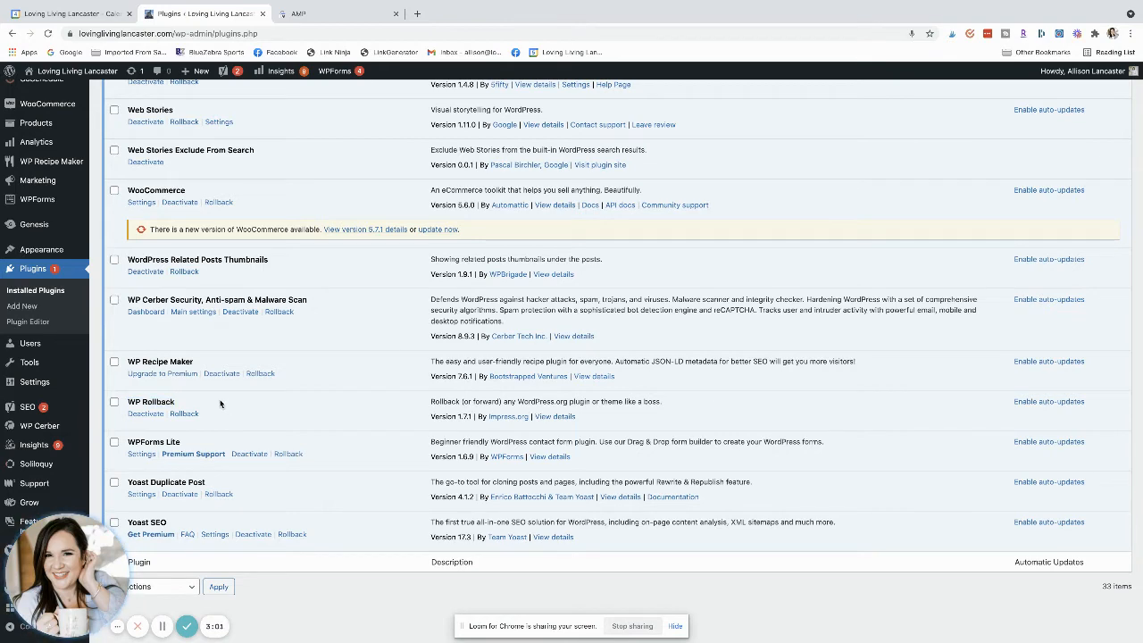
mouse_move(225, 400)
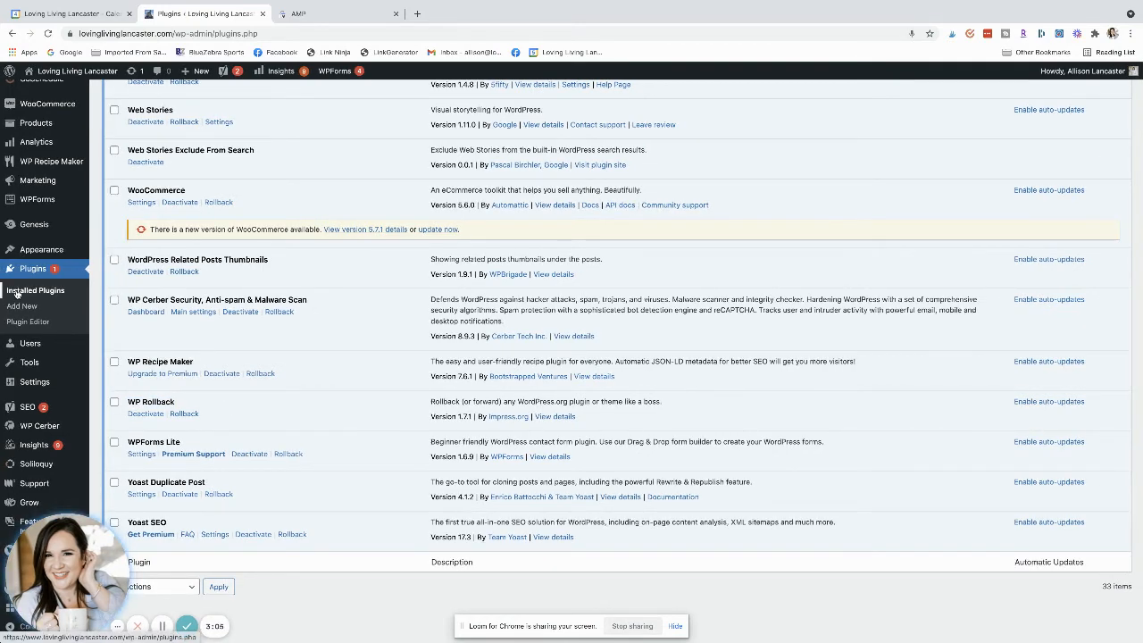
scroll(up, 3)
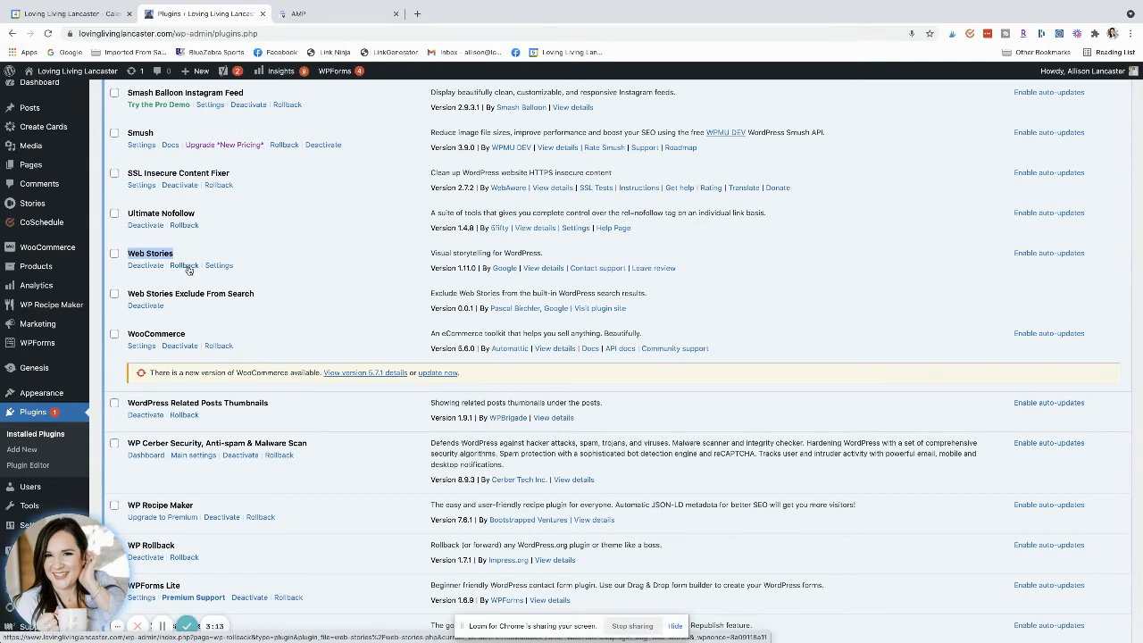
click(182, 265)
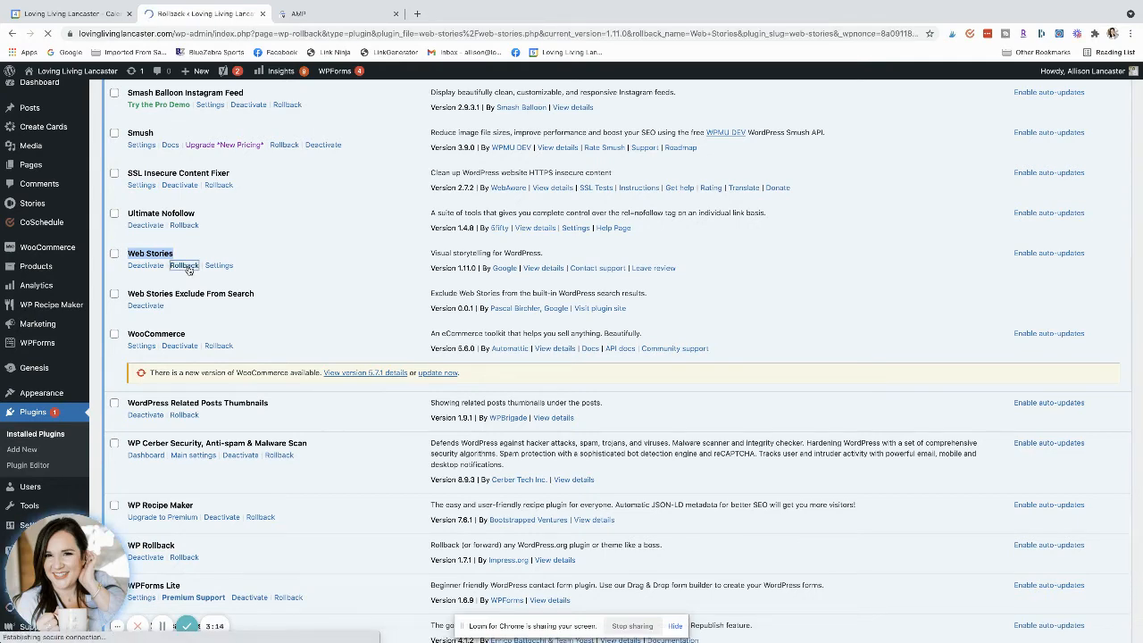
- Select version 1.1.1 from the available Web Stories releases as the rollback target
click(182, 265)
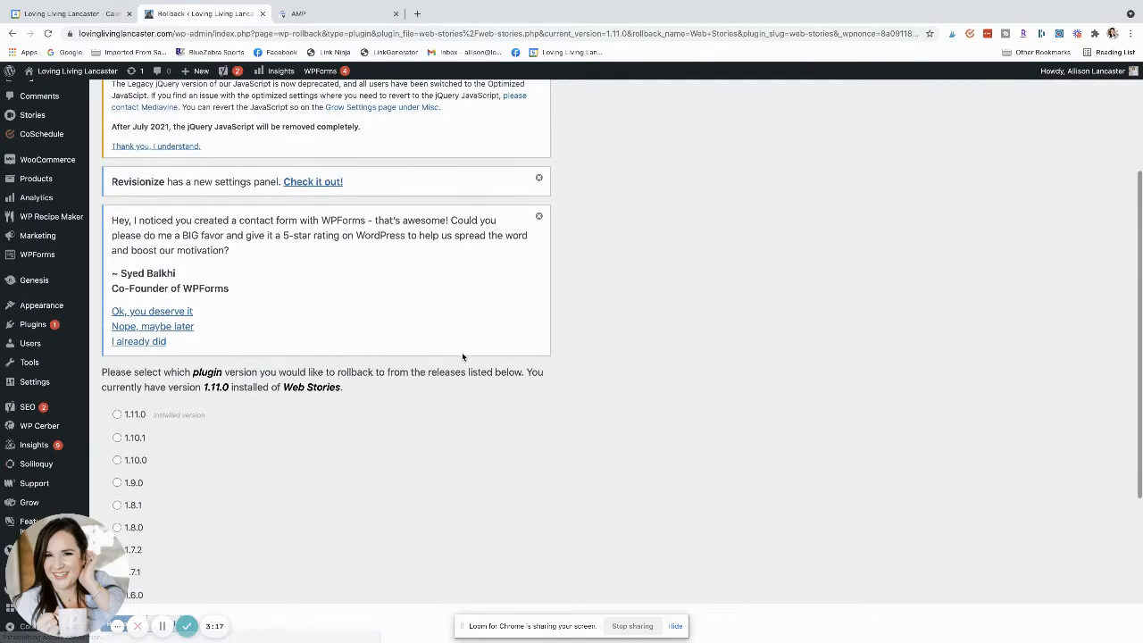
scroll(down, 3)
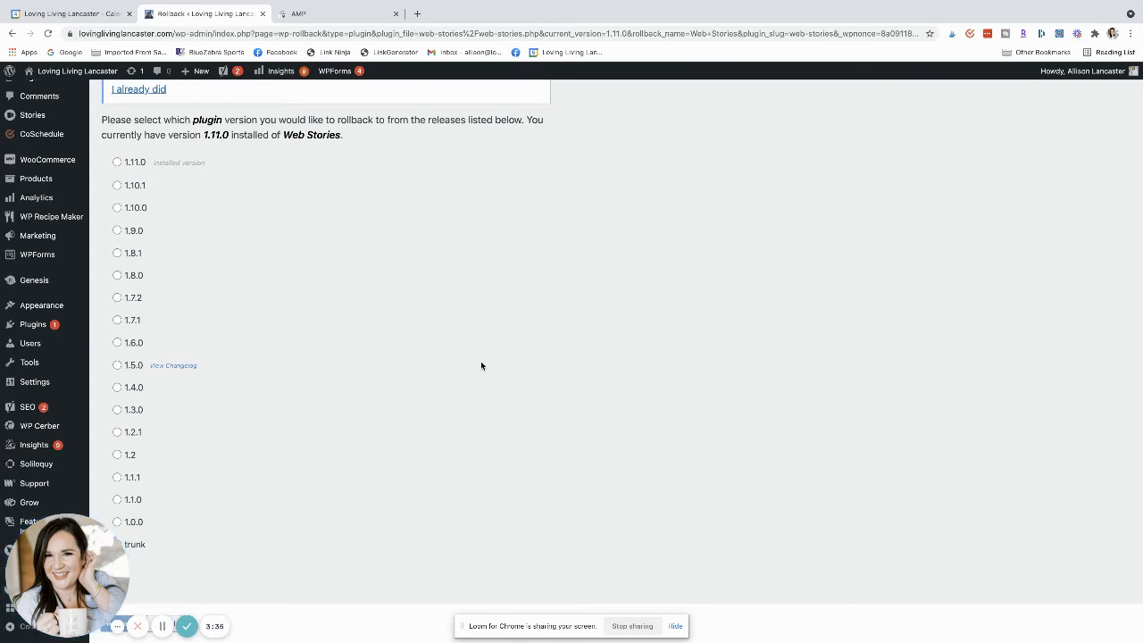
mouse_move(267, 304)
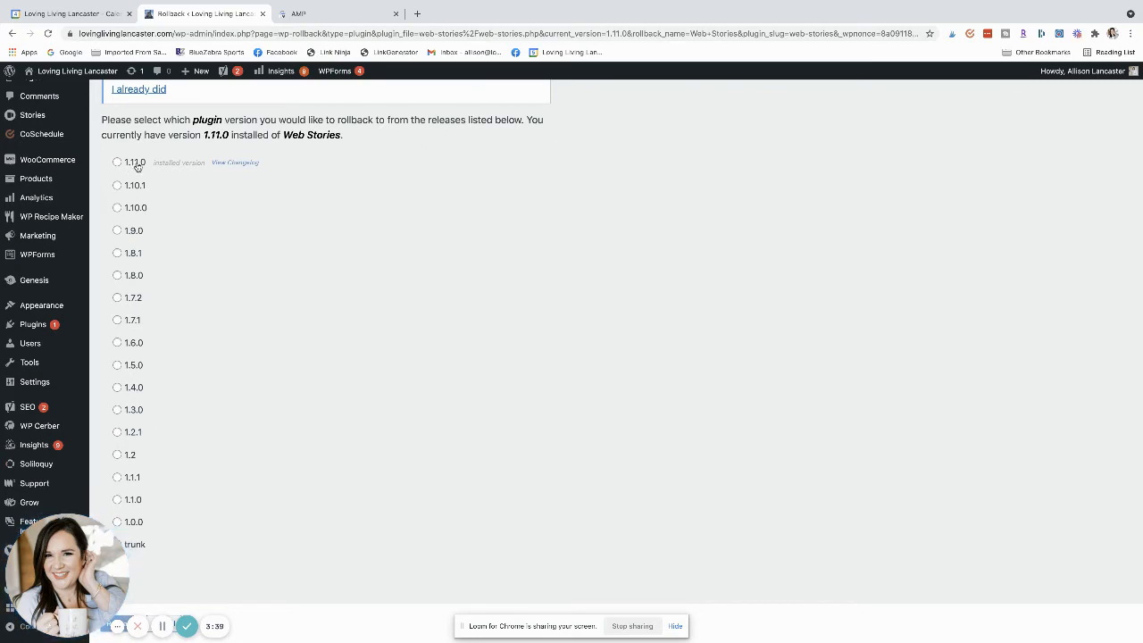
click(116, 476)
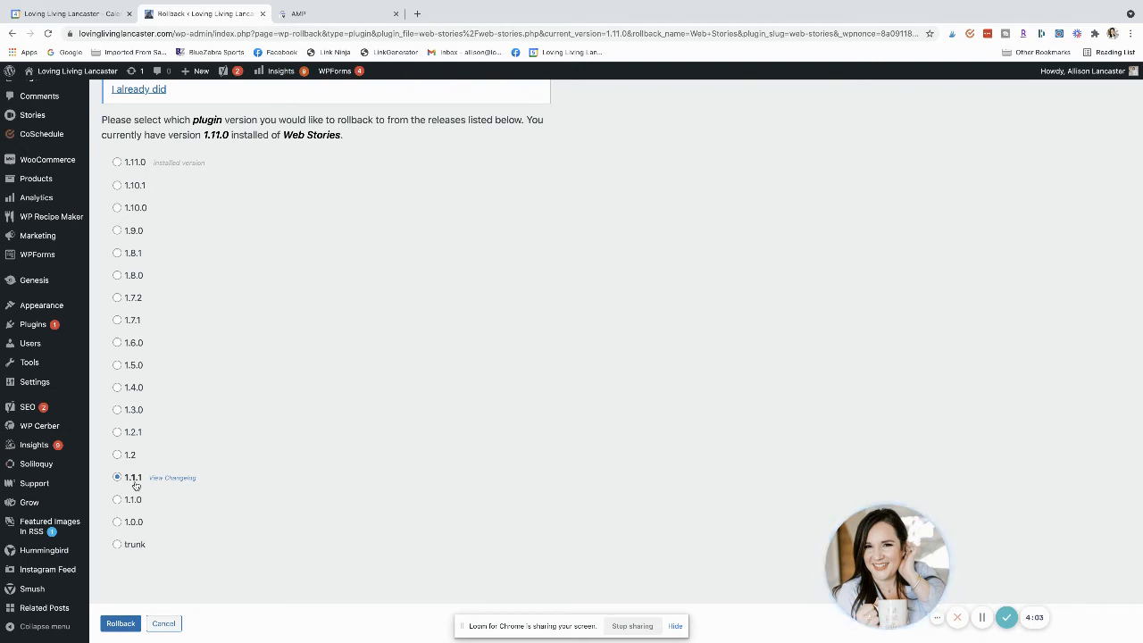
- Run and confirm the rollback, downgrading Web Stories from 1.11.0 to 1.1.1 successfully
click(121, 623)
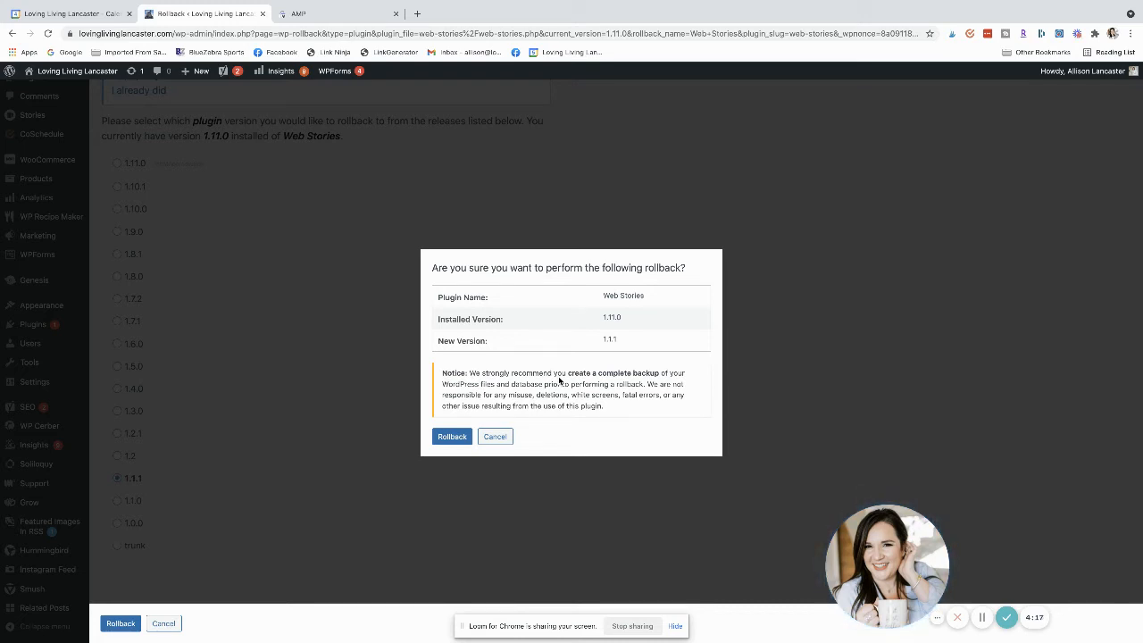
click(450, 436)
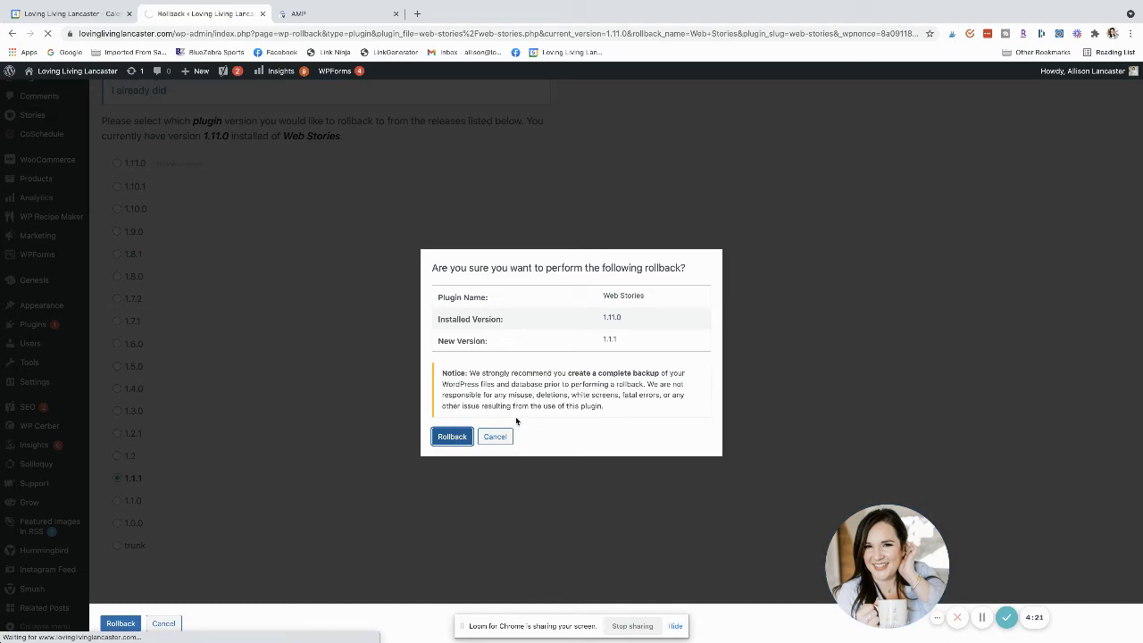
click(450, 435)
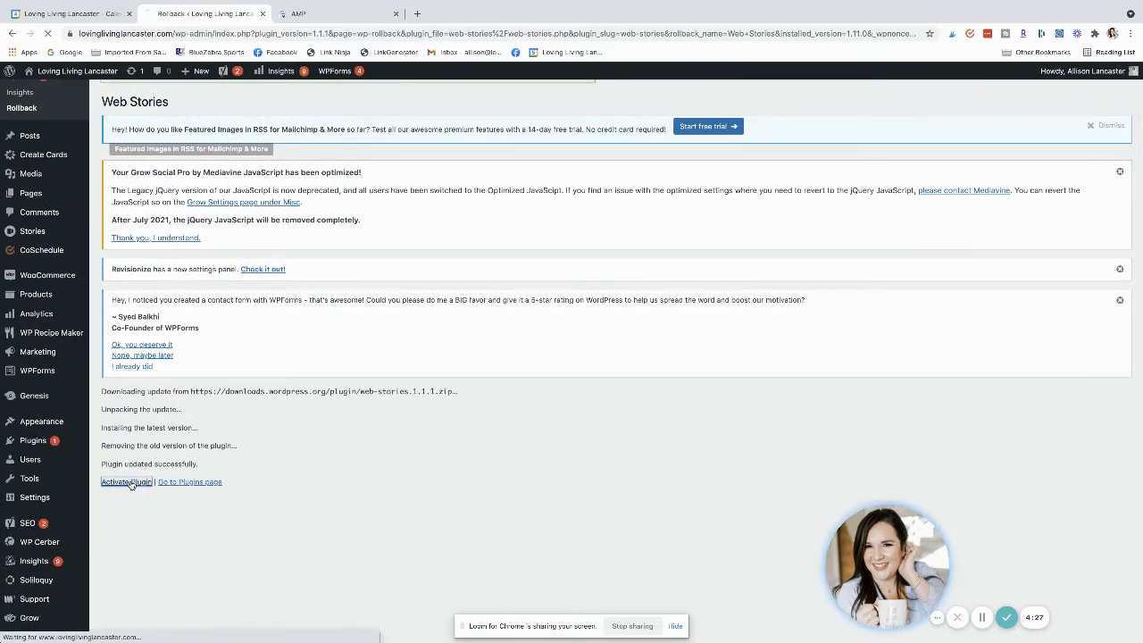
mouse_move(425, 450)
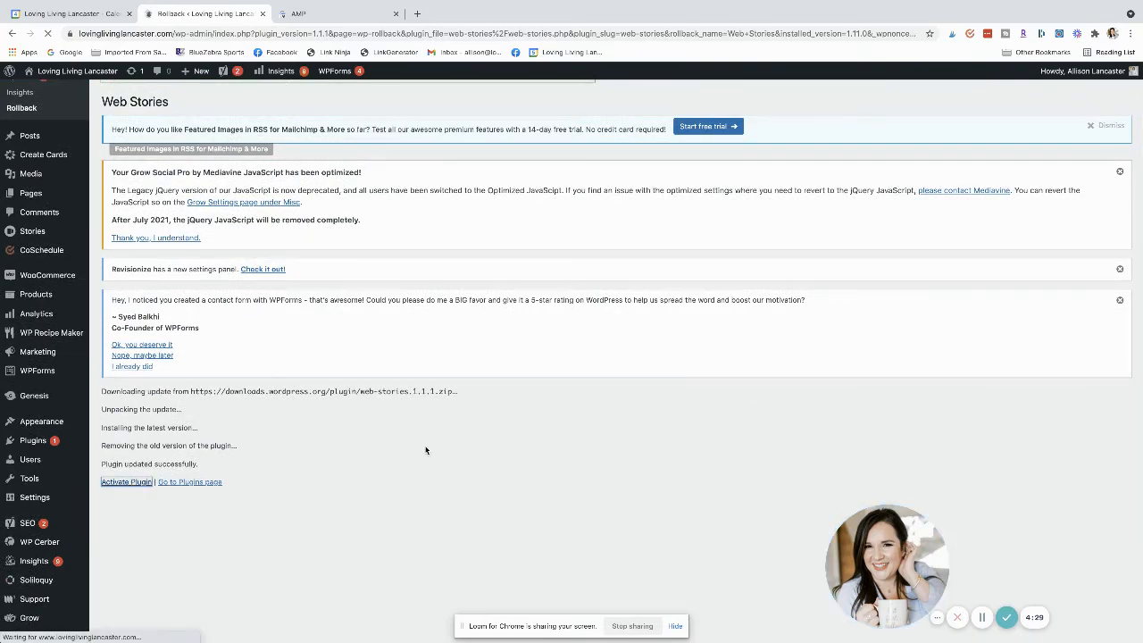
- Return to the plugins list and verify Web Stories now shows version 1.1.1
click(190, 482)
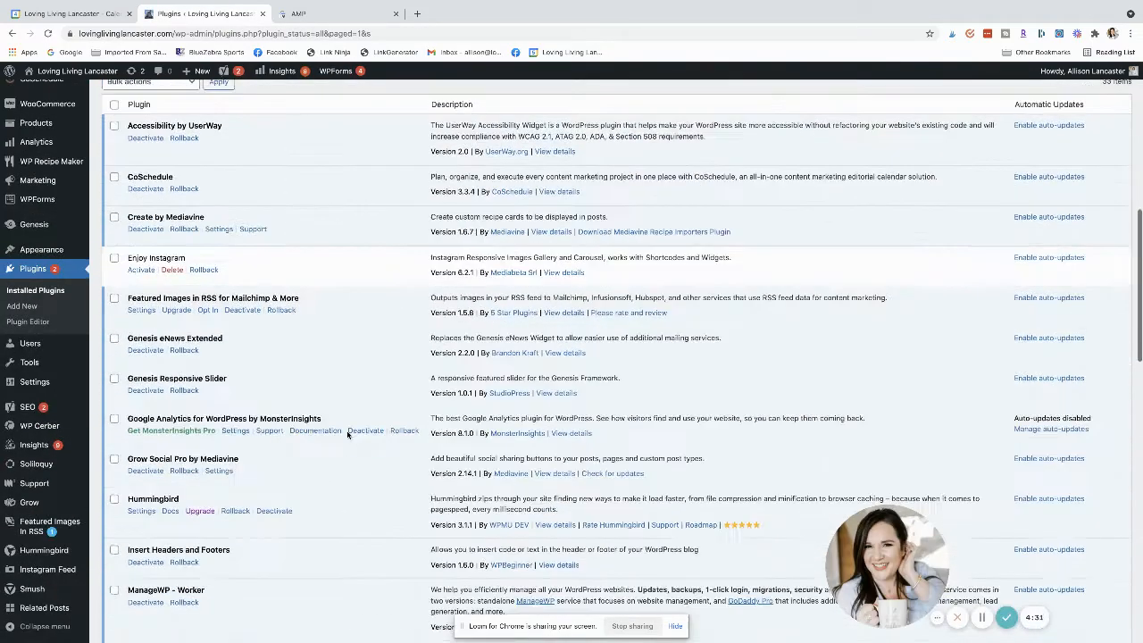
scroll(down, 3)
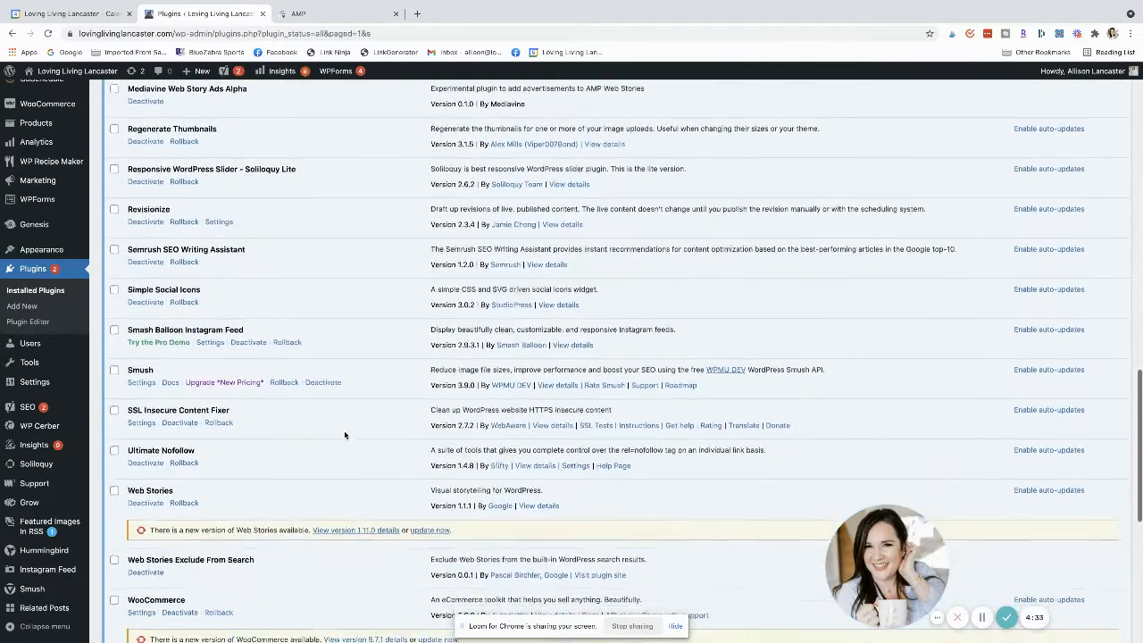
scroll(down, 3)
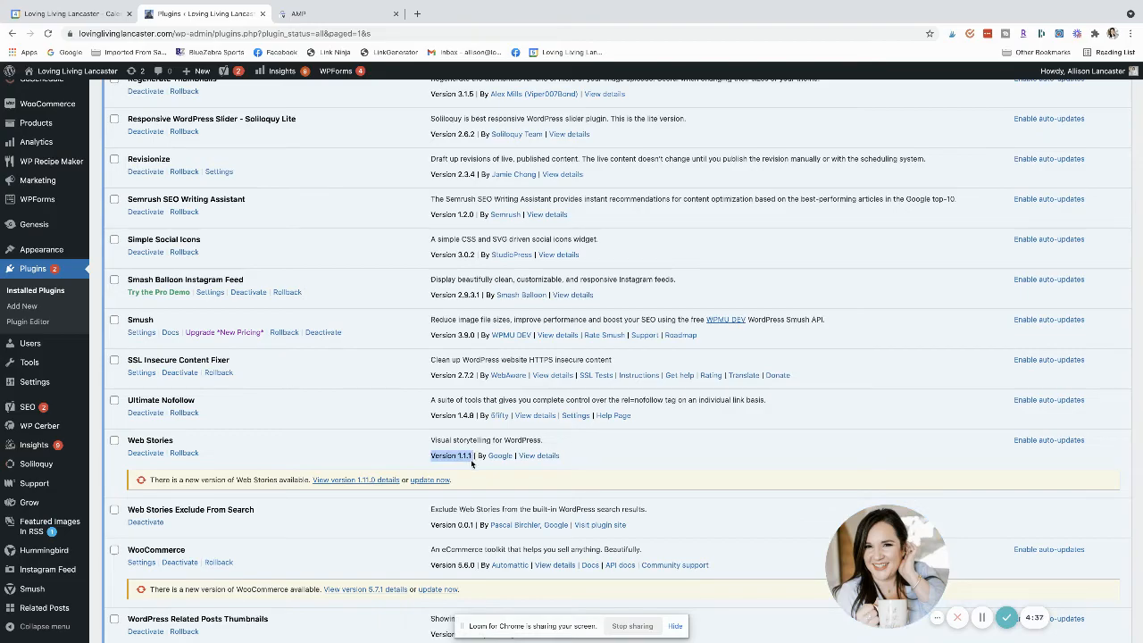
scroll(down, 3)
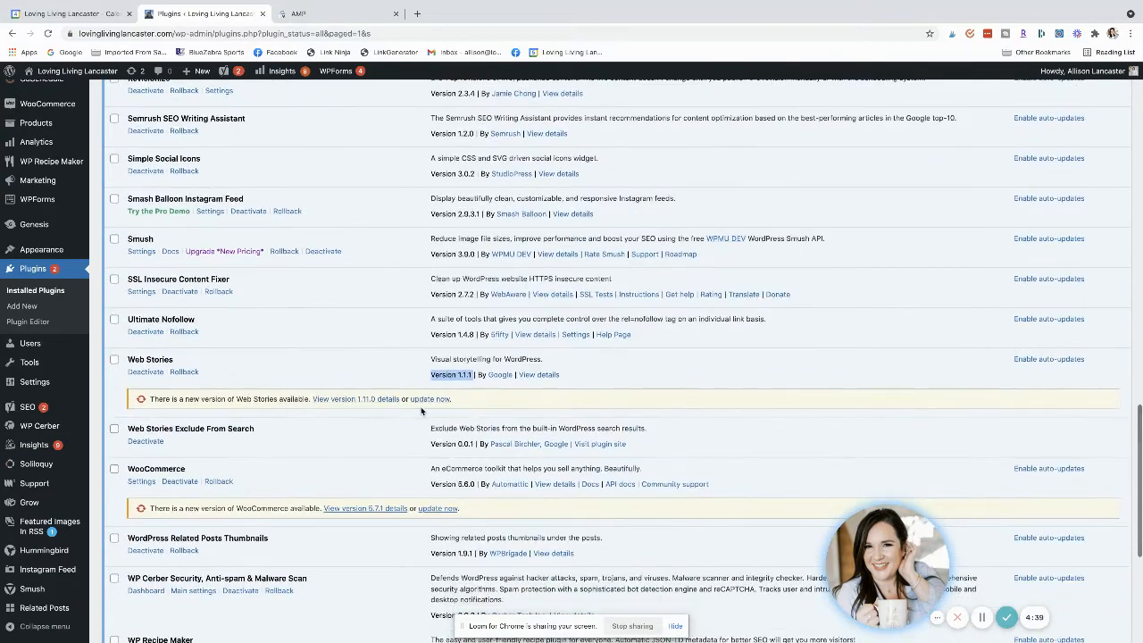
scroll(down, 3)
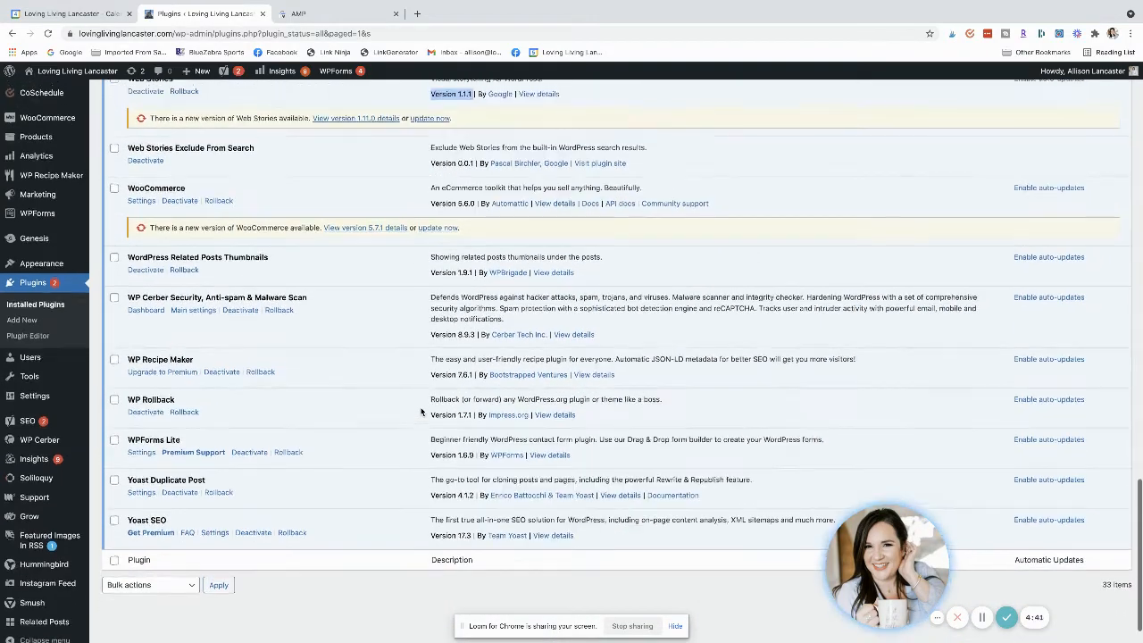
scroll(up, 3)
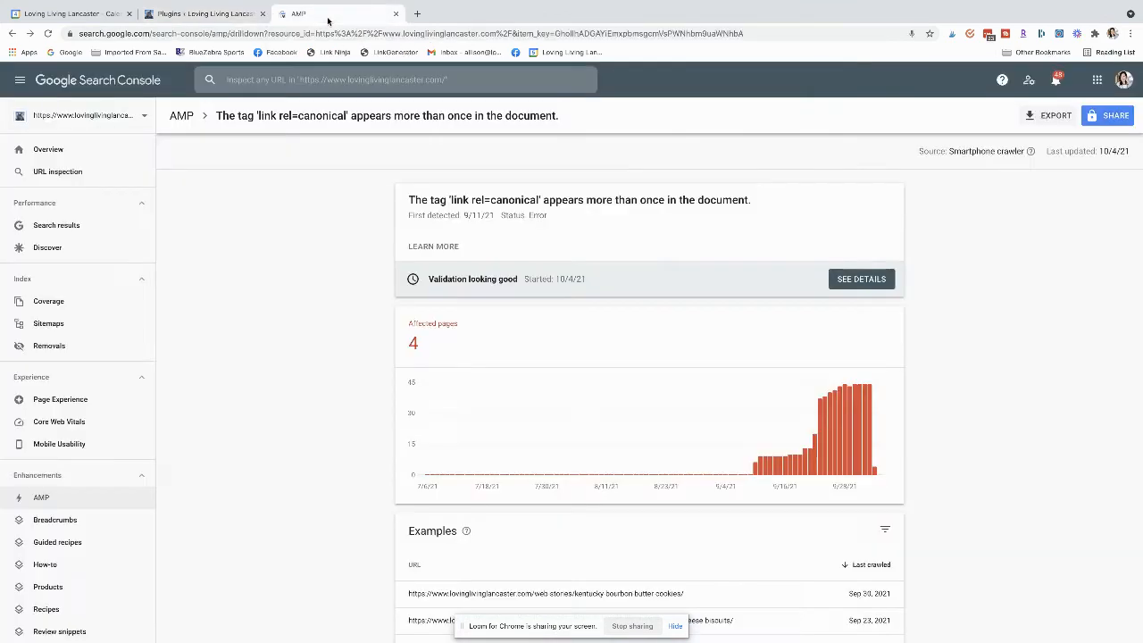
scroll(down, 3)
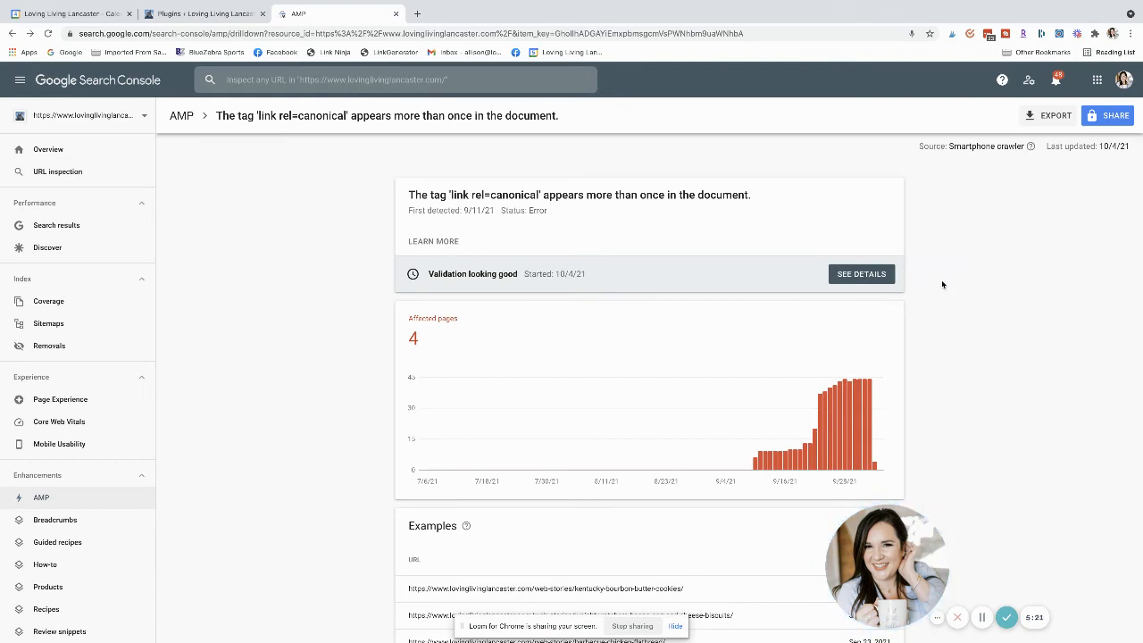
mouse_move(502, 225)
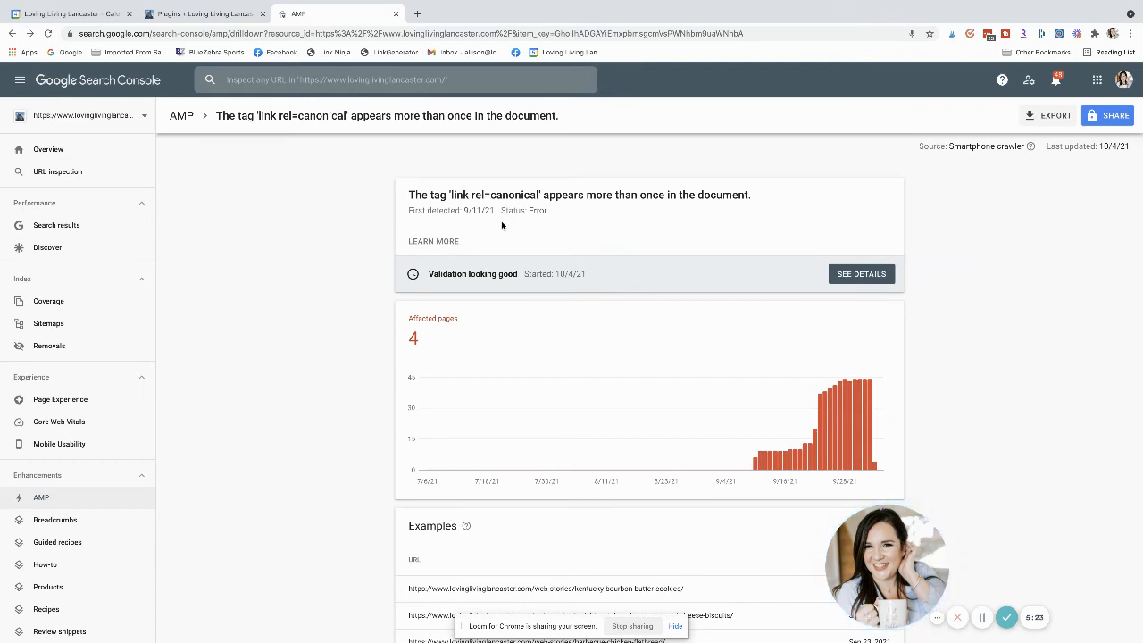
mouse_move(726, 275)
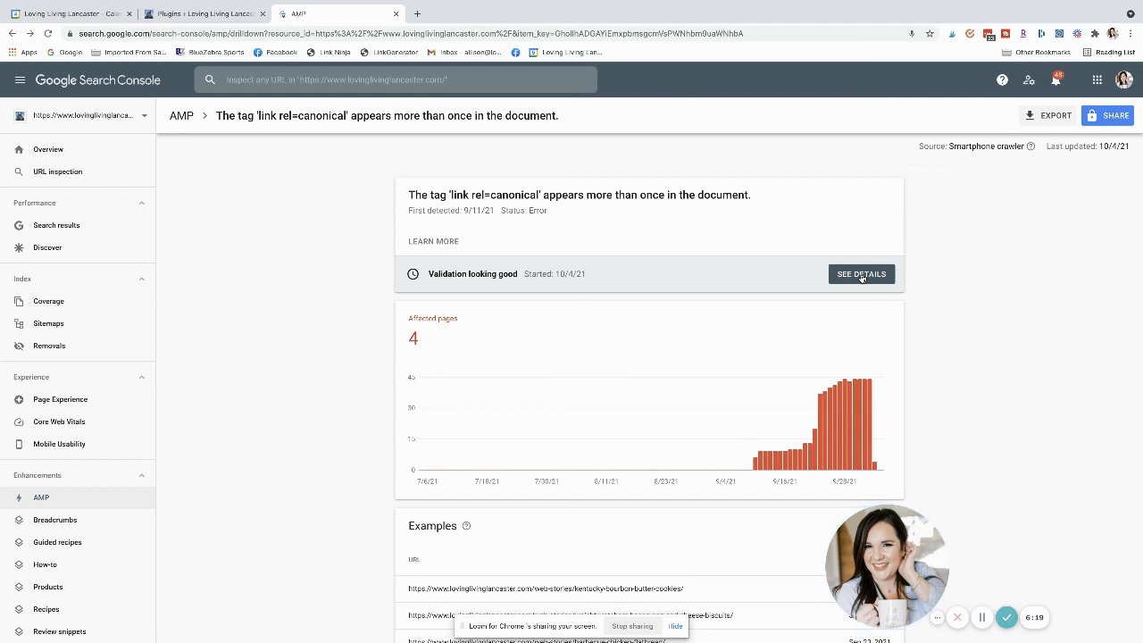
mouse_move(998, 436)
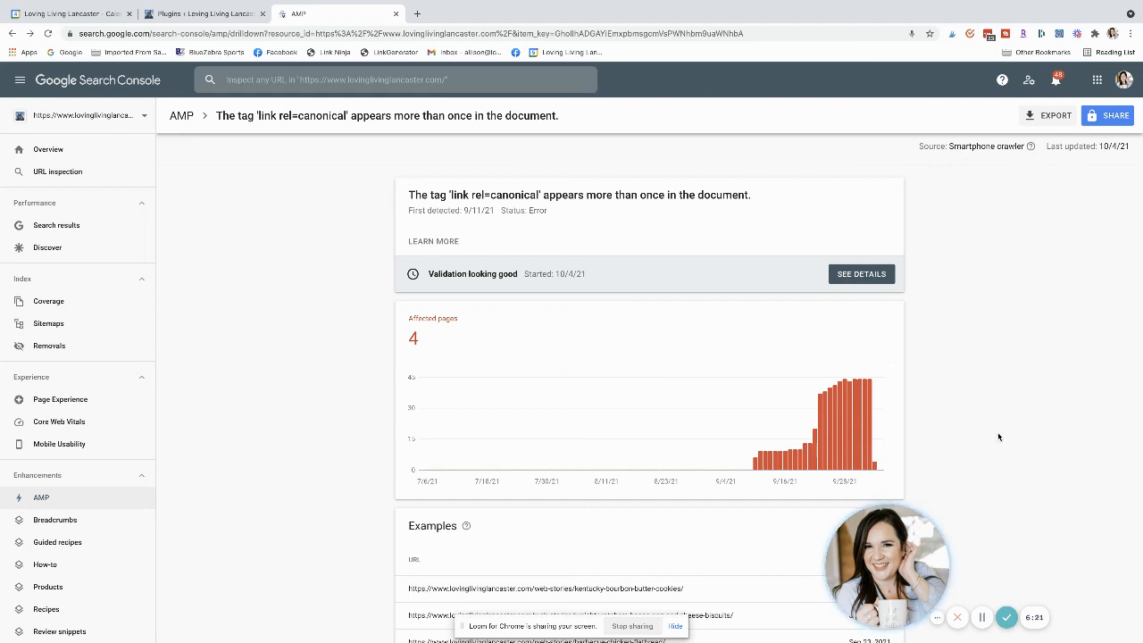